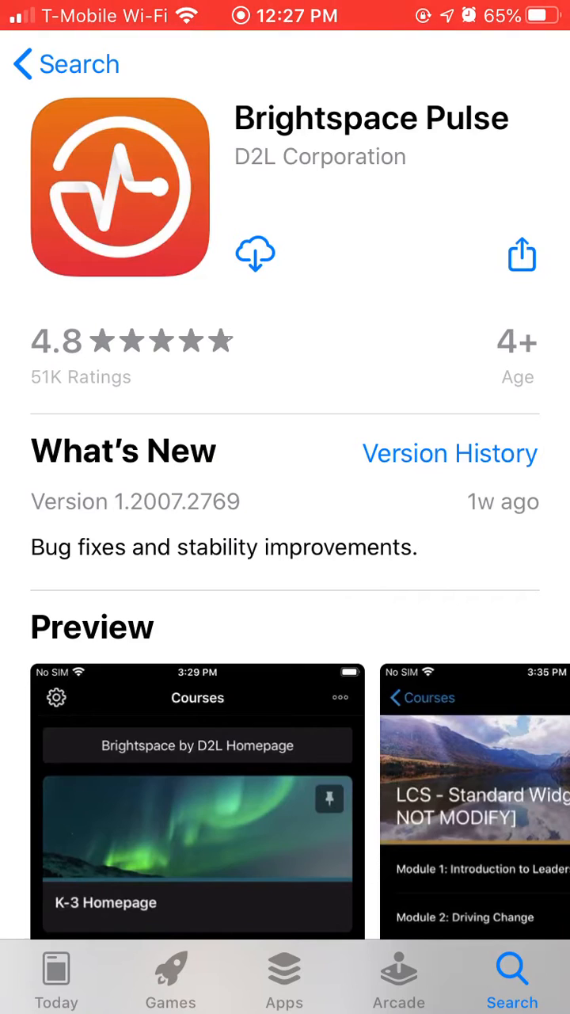
Download and install Brightspace Pulse by D2L Corporation from the App Store.
left_click(255, 253)
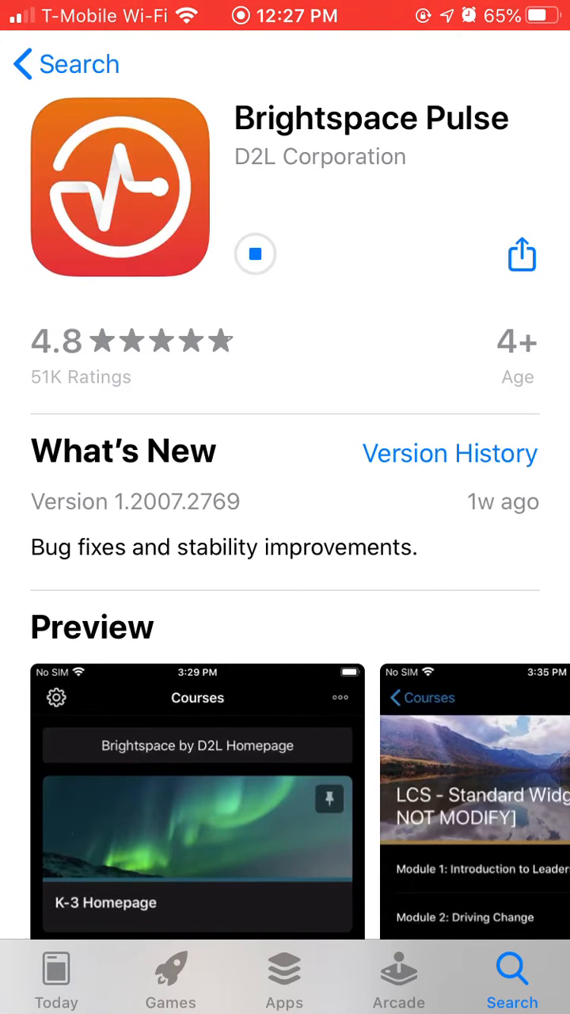
left_click(255, 254)
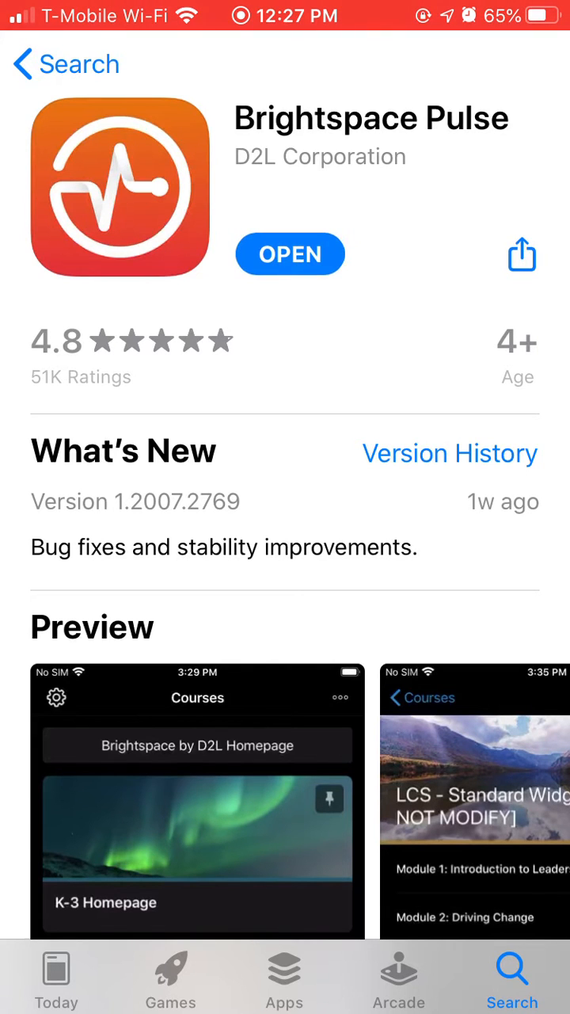
Launch Pulse and choose Aims Community College as the learning provider by searching 'Aims'.
left_click(290, 253)
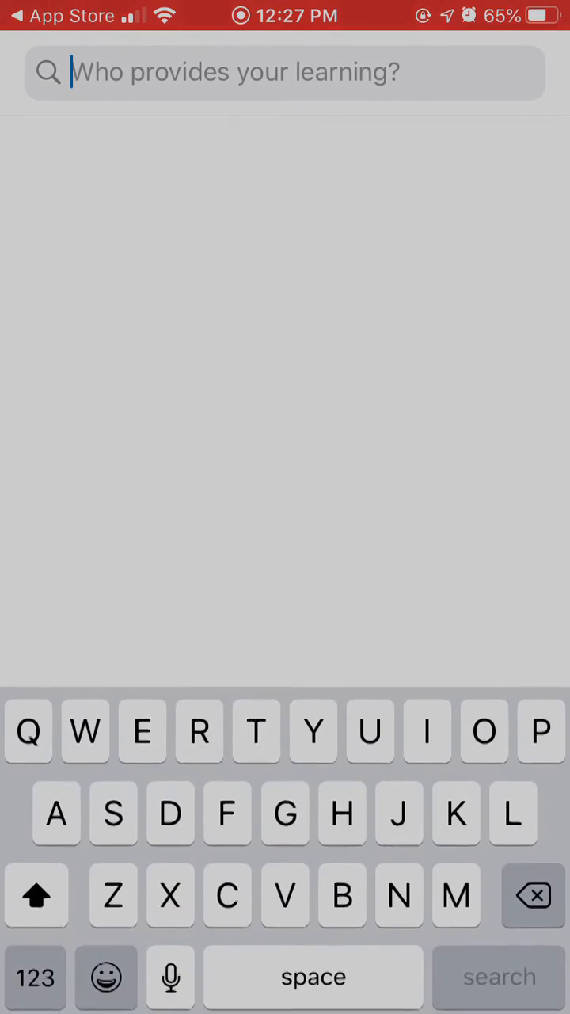
type("A")
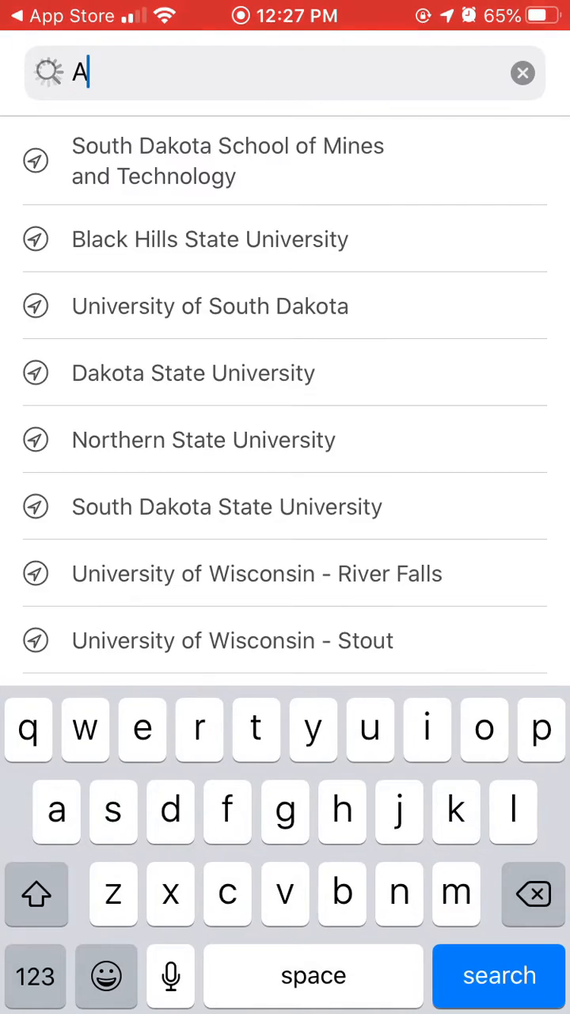
type("ims")
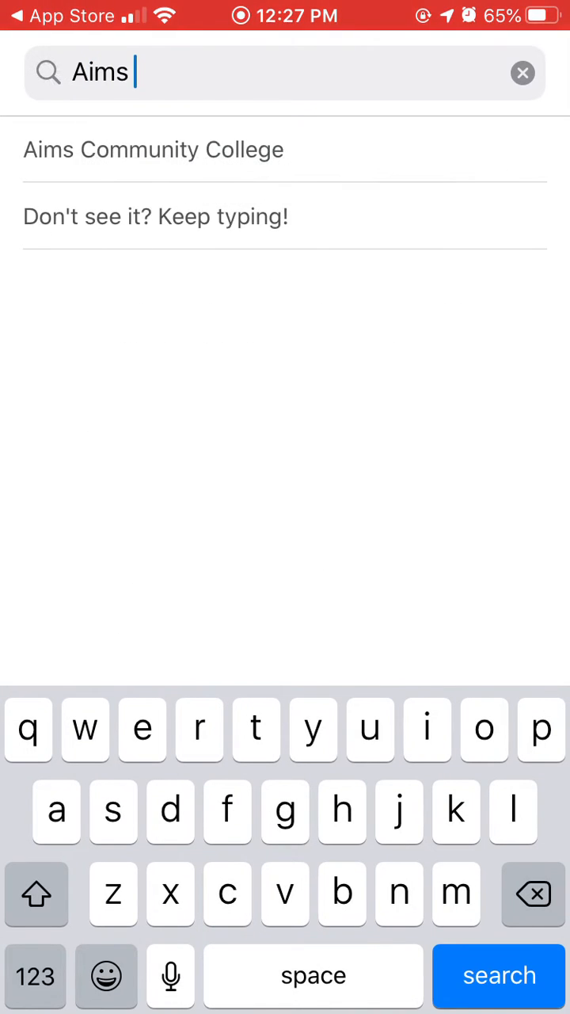
left_click(154, 149)
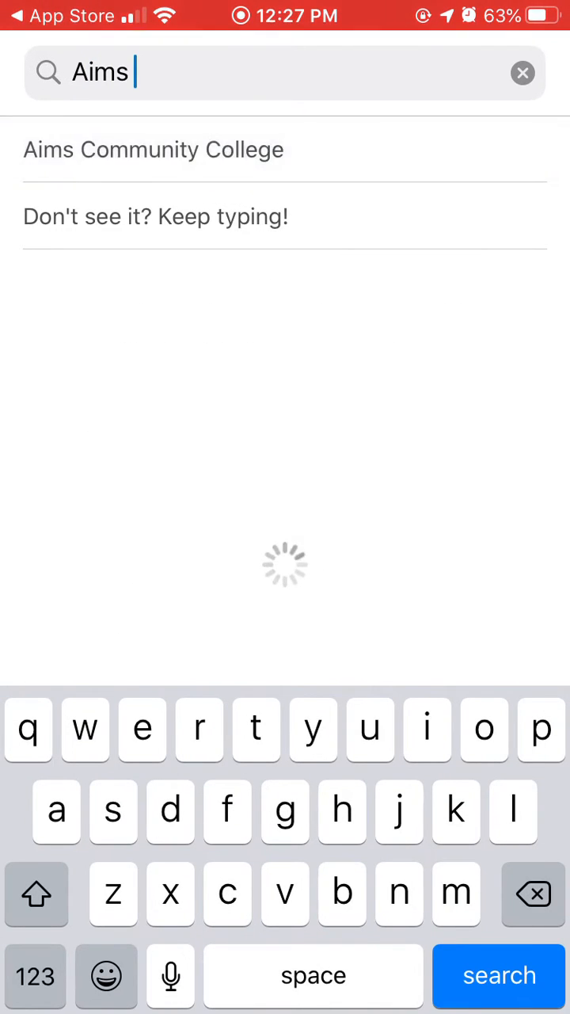
left_click(154, 148)
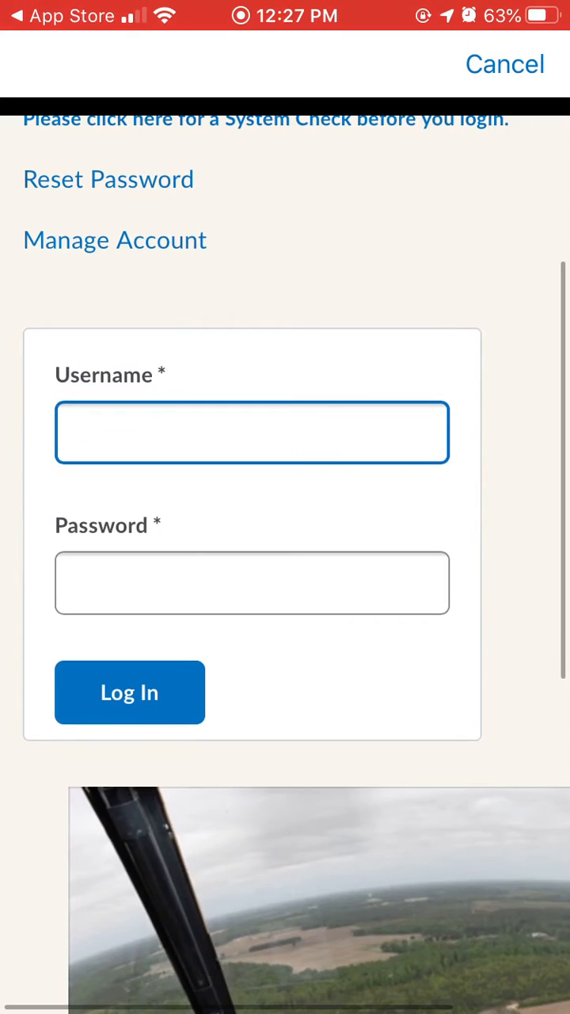
Sign in to Aims Community College with the username and password.
type("roc")
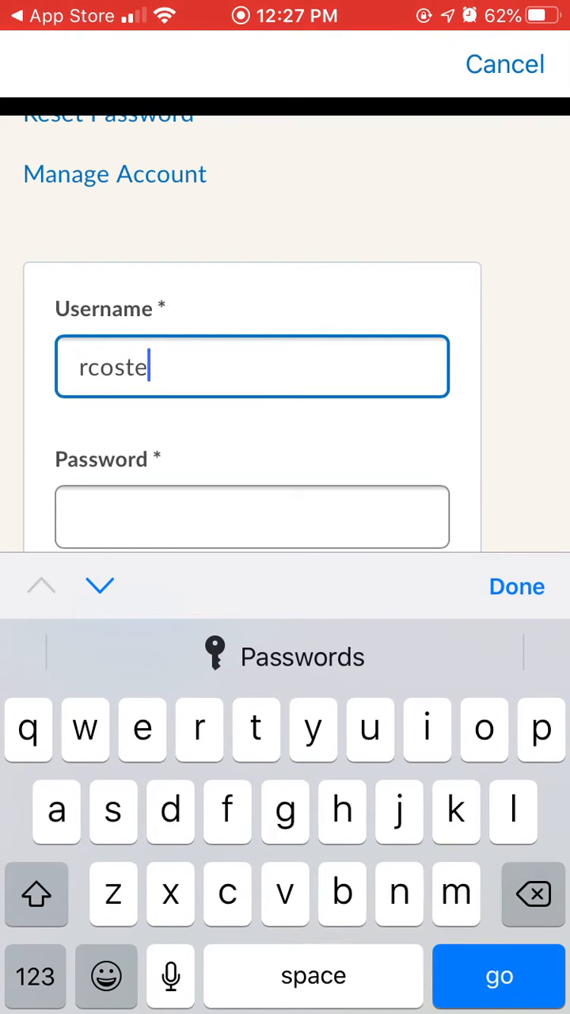
type("l1")
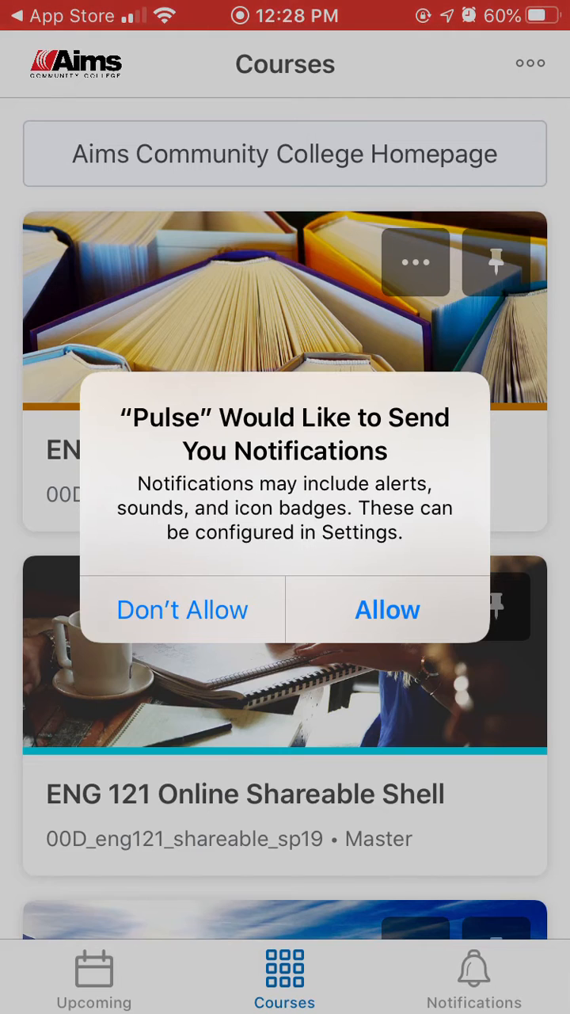
Allow notifications and browse the ENG 121 Course Information section.
left_click(387, 610)
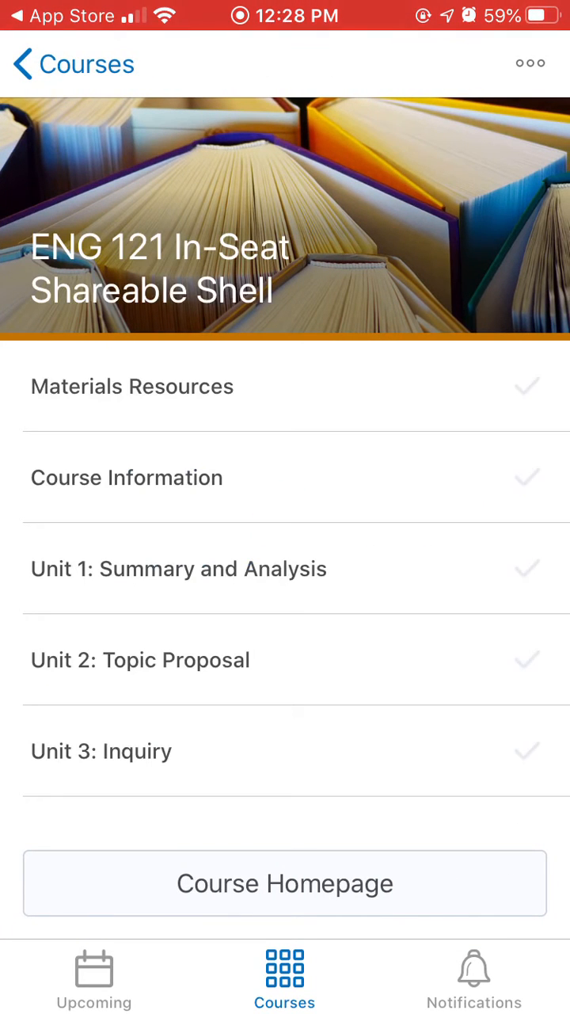
left_click(127, 477)
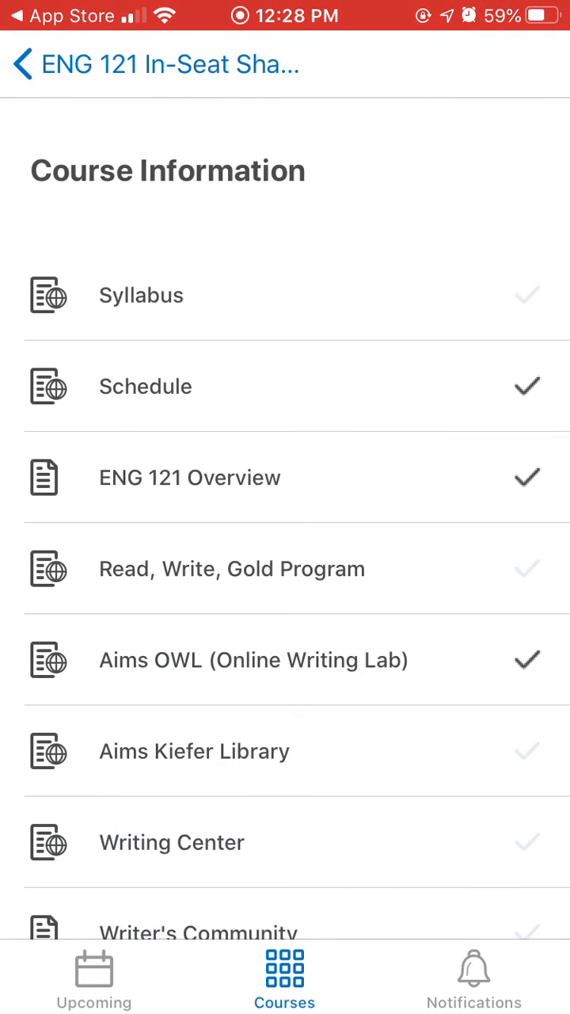
left_click(24, 63)
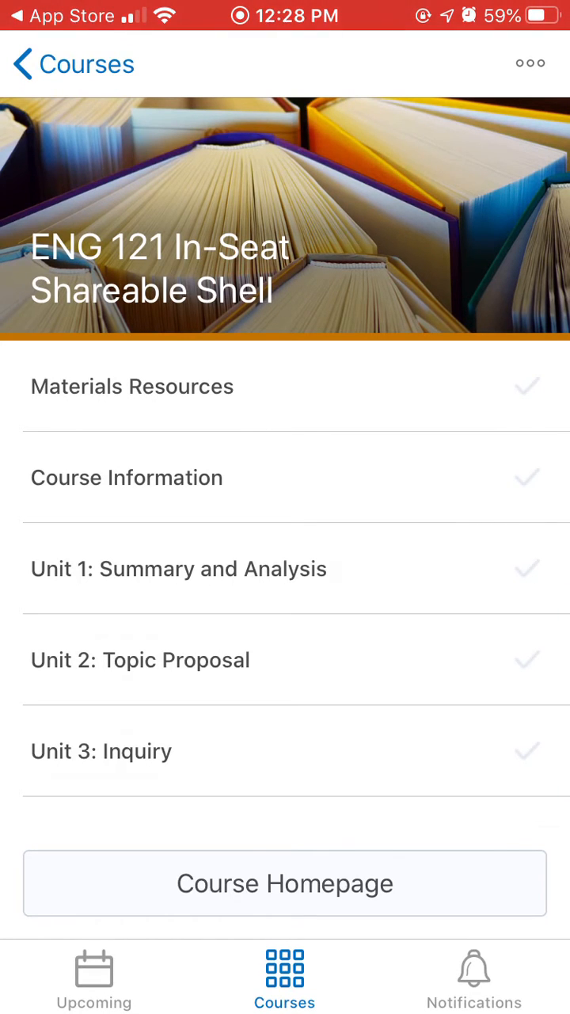
View the Week 1 Syllabus under Unit 1: Summary and Analysis.
left_click(178, 569)
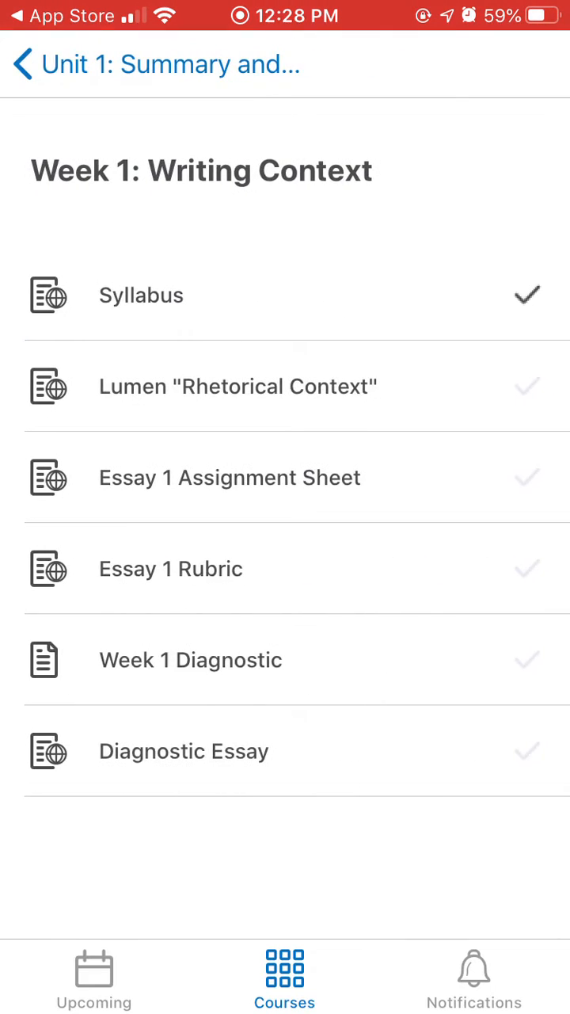
left_click(141, 294)
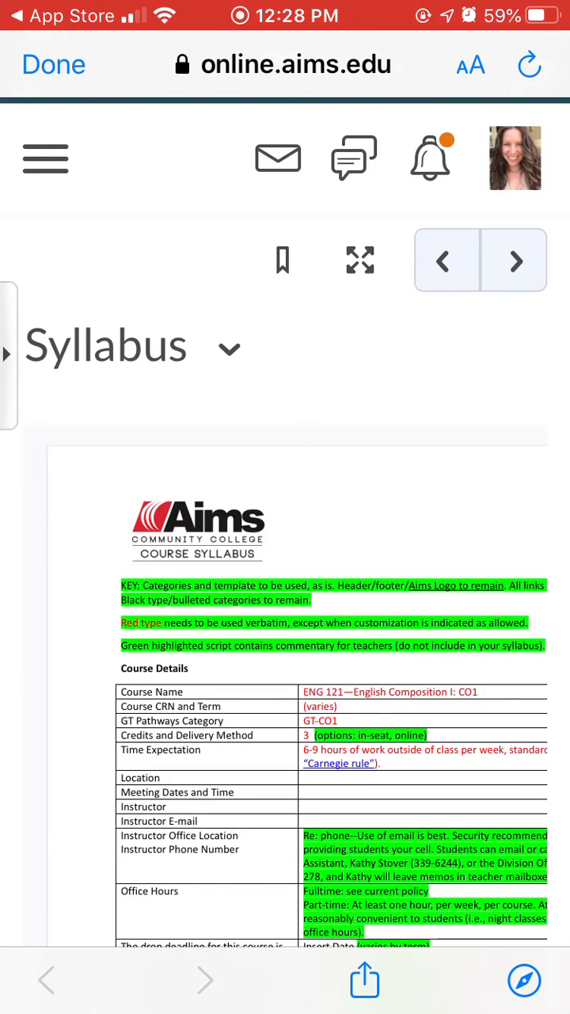
Scroll through the syllabus PDF and go to the ENG 121 course homepage.
scroll("down", 3)
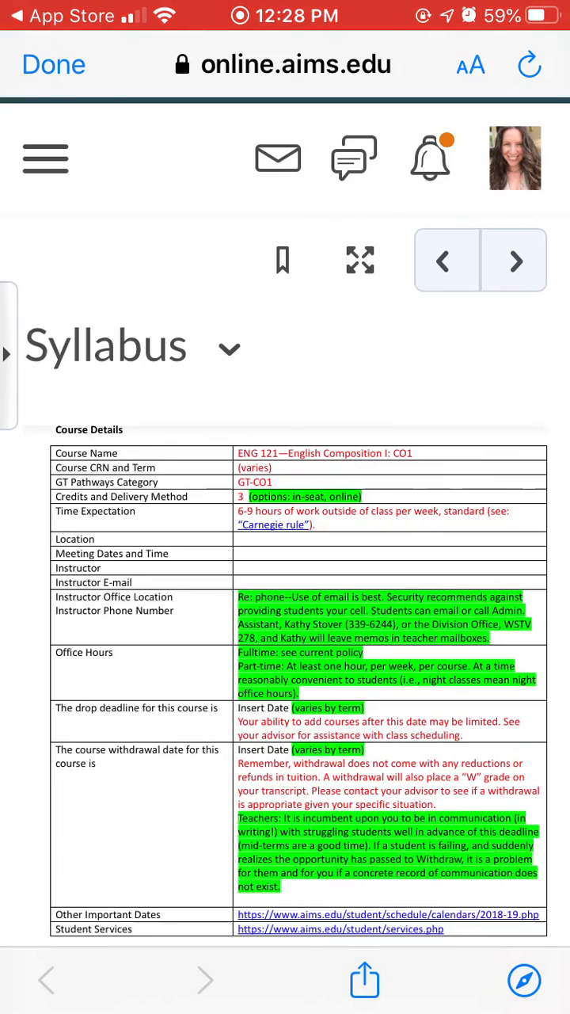
scroll("down", 3)
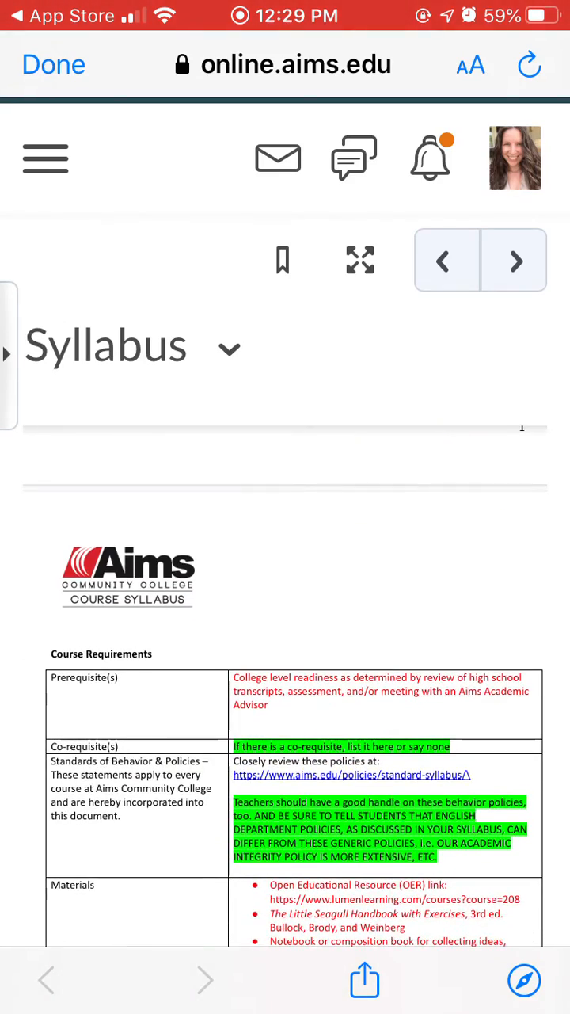
left_click(54, 63)
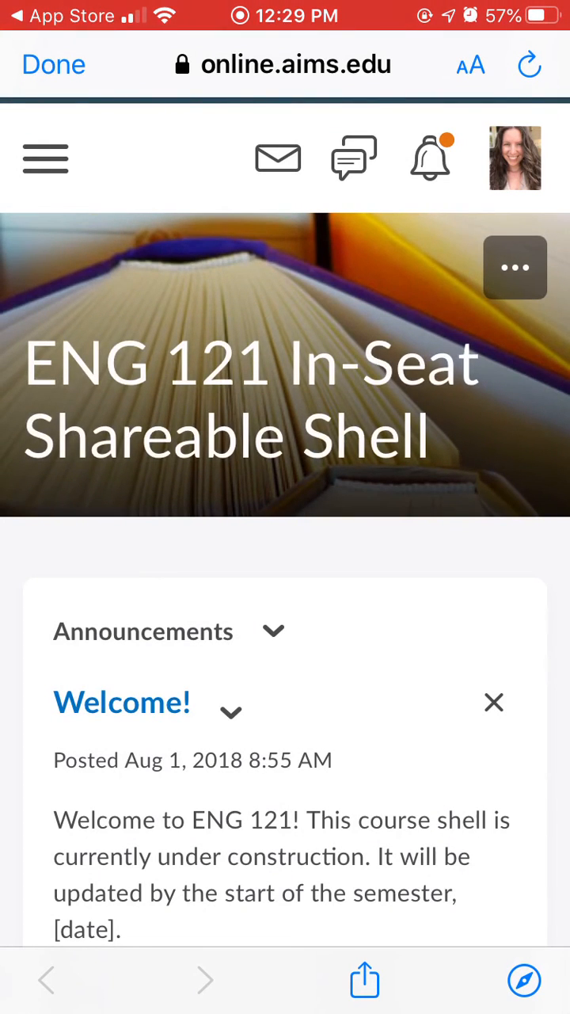
Visit Quizzes from the course navigation menu, then close the in-app browser.
left_click(46, 157)
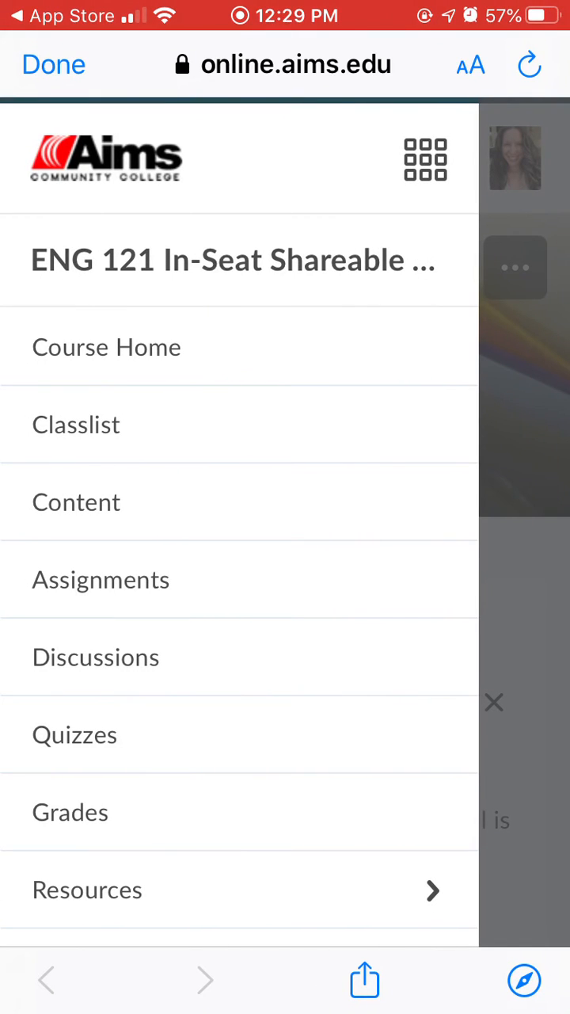
left_click(74, 735)
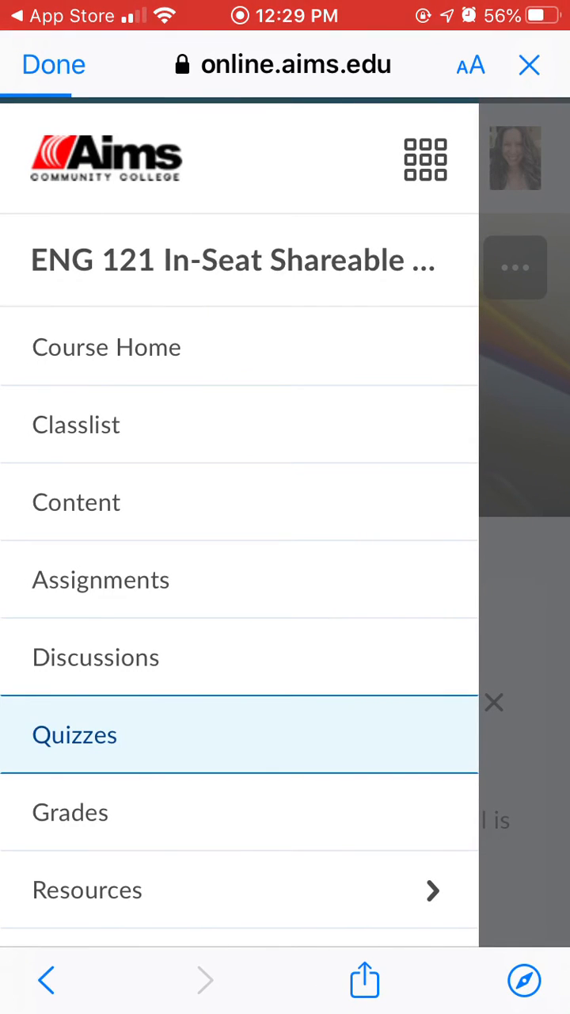
left_click(74, 735)
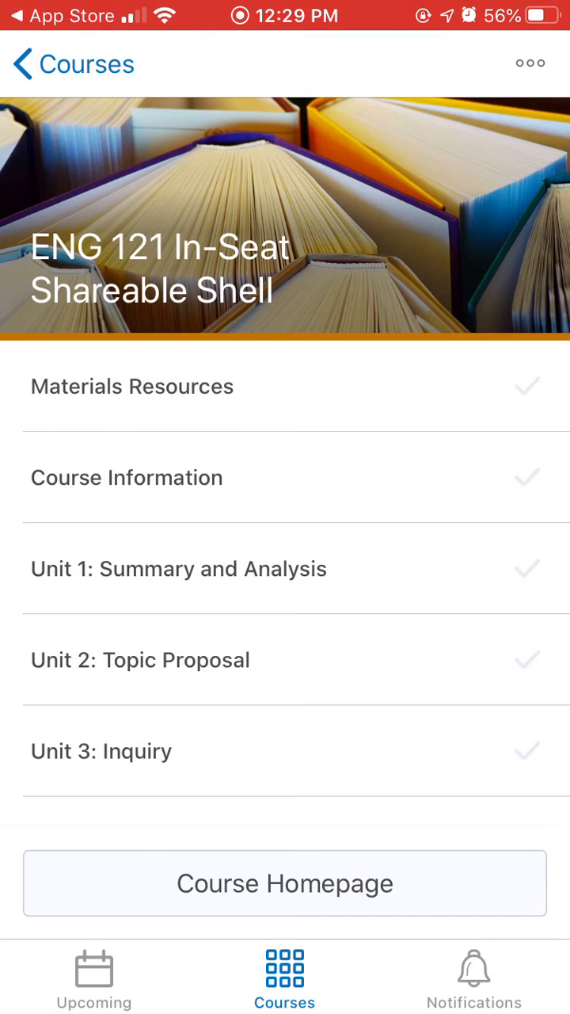
Review notification updates and subscriptions, then show the June–August 2020 Upcoming calendar.
left_click(475, 976)
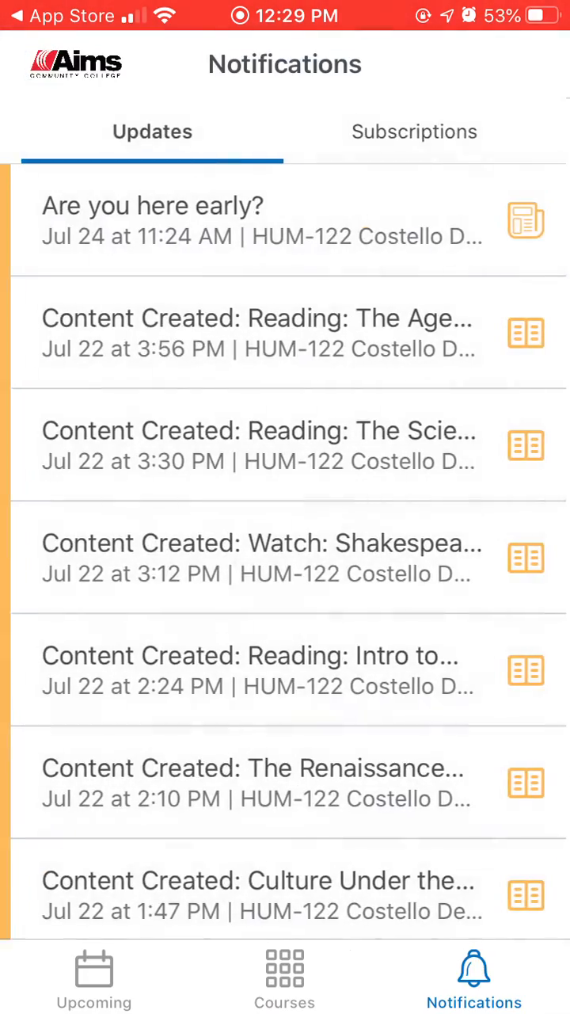
left_click(414, 131)
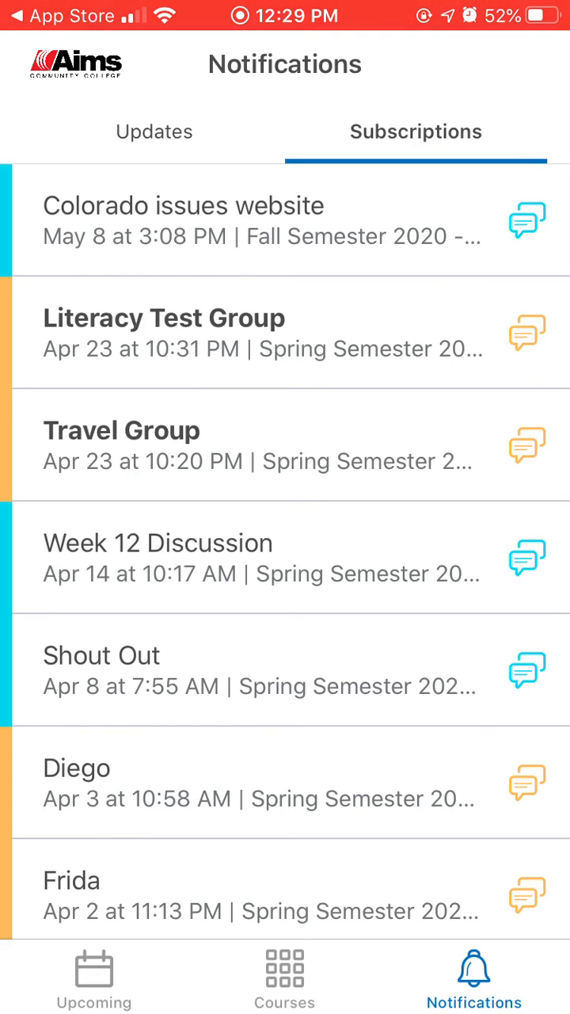
left_click(93, 976)
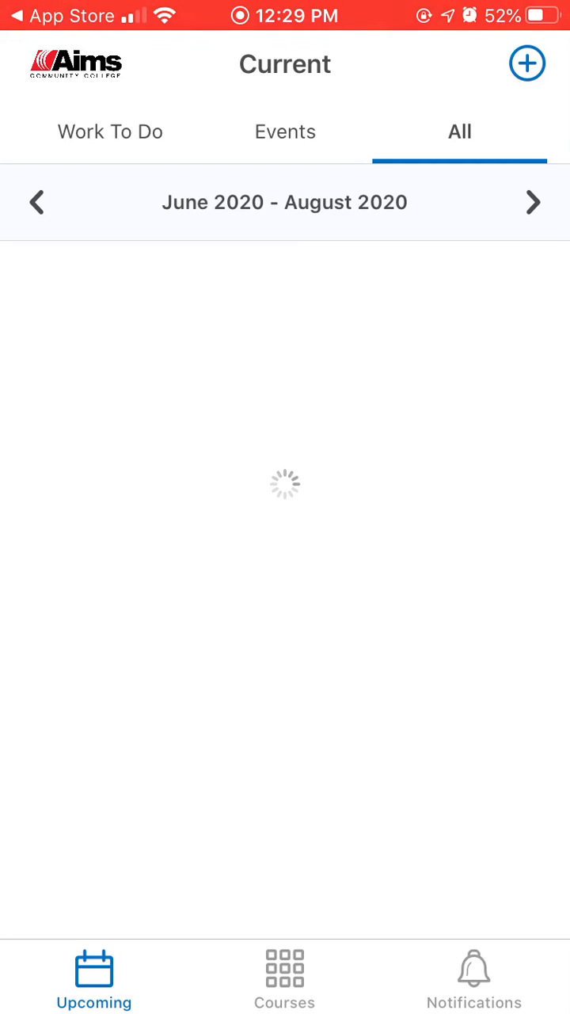
left_click(526, 63)
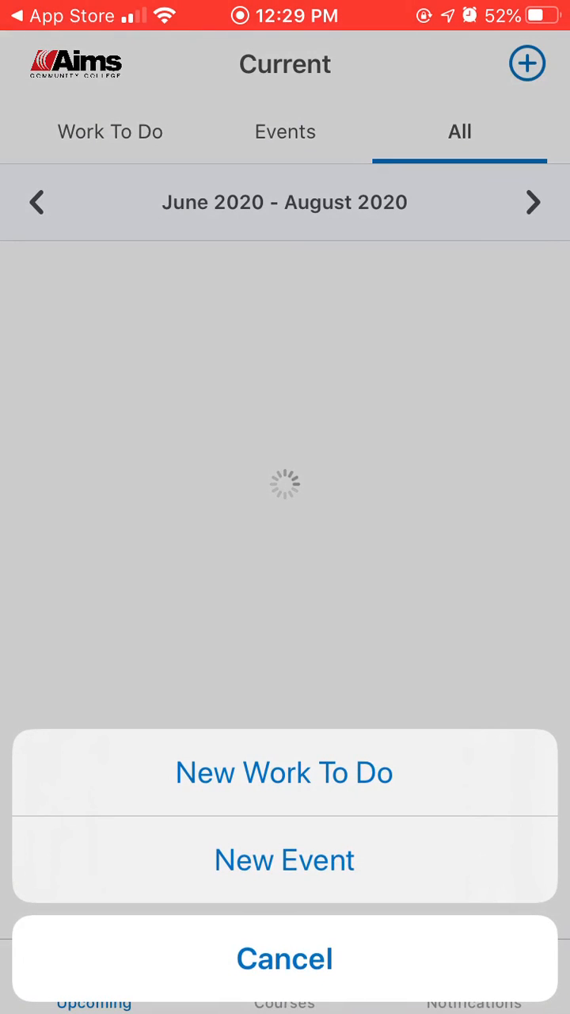
left_click(285, 958)
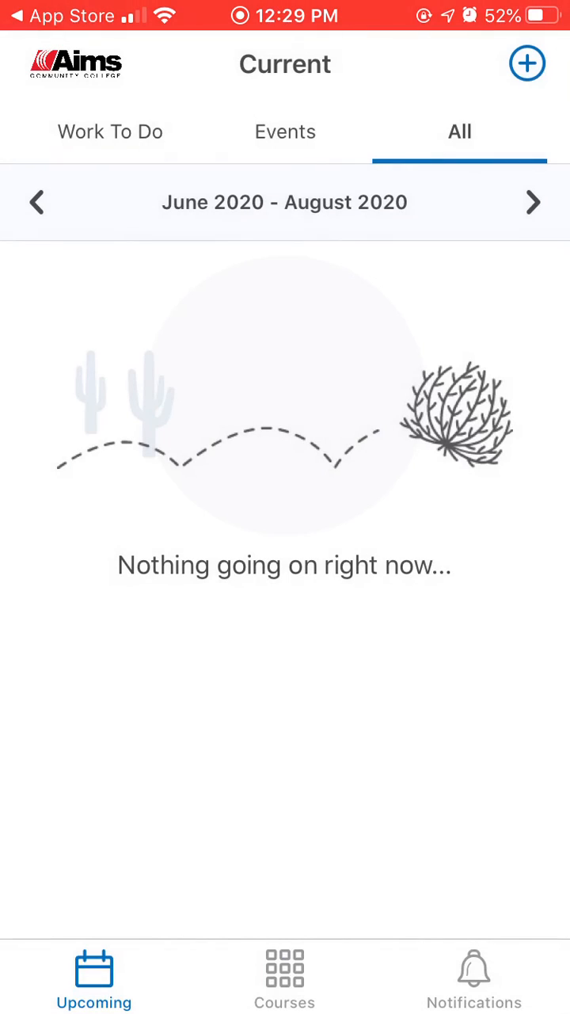